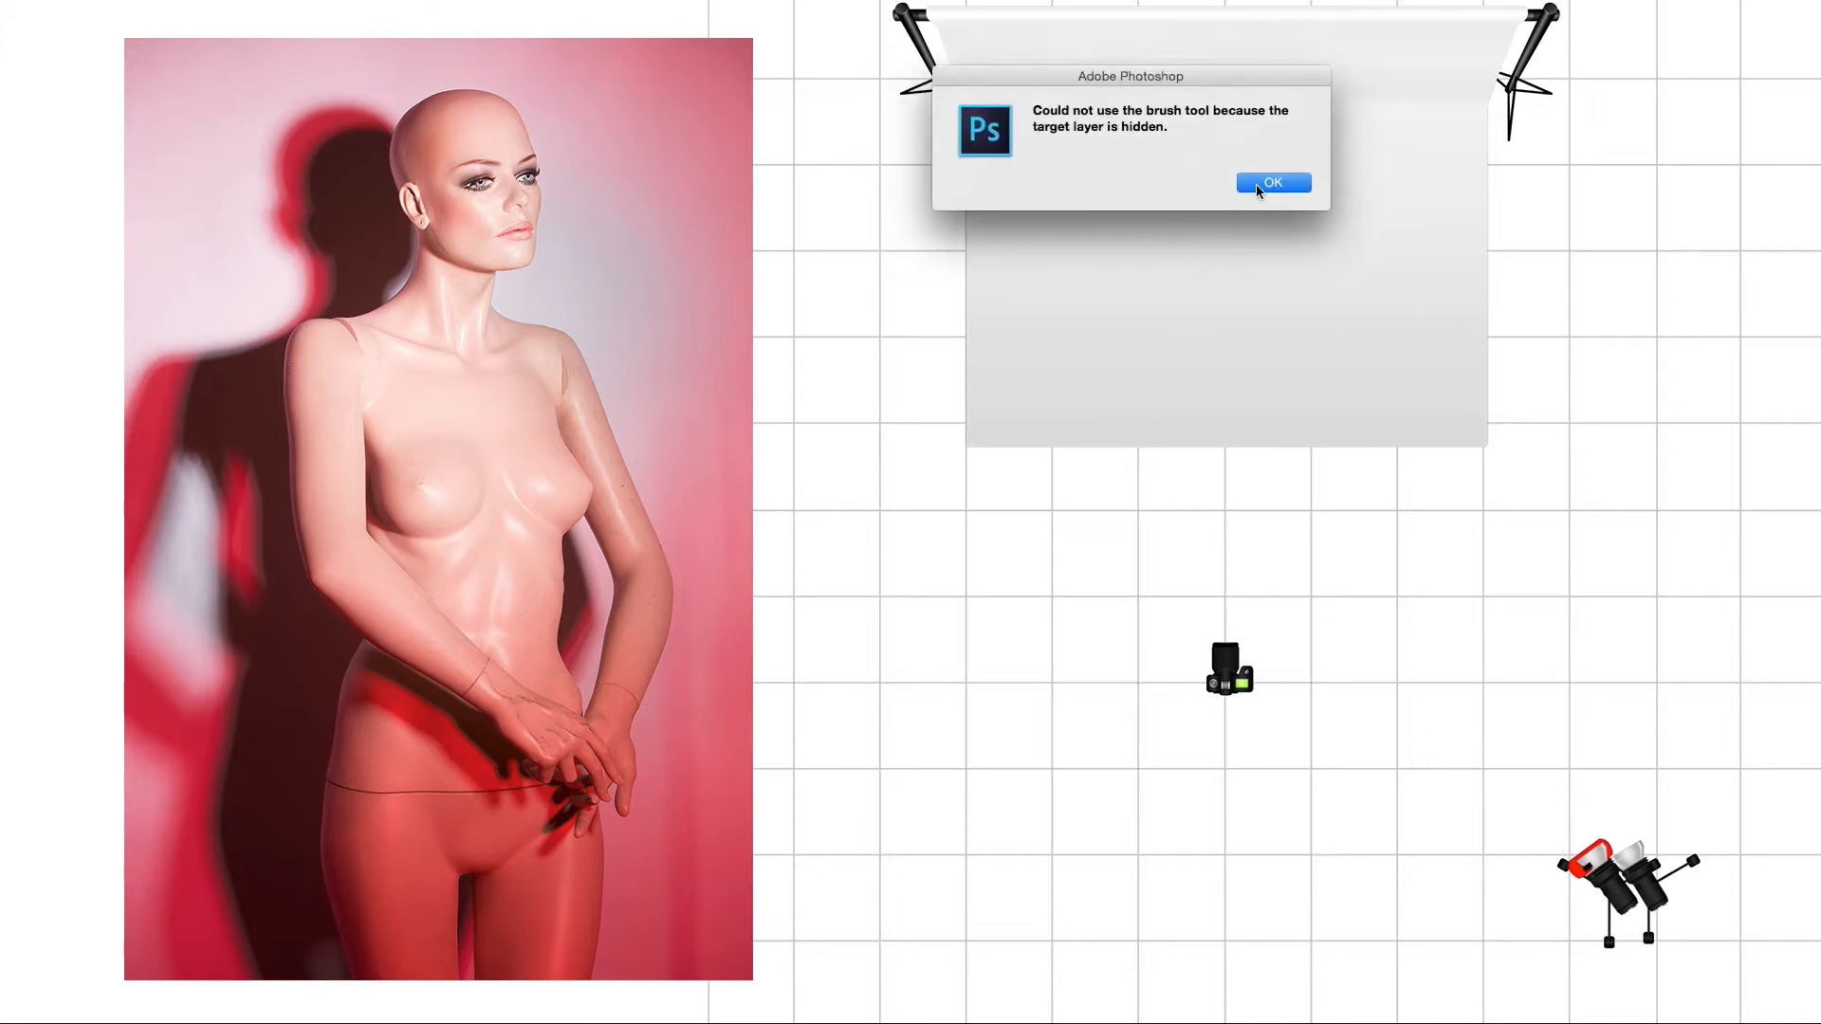
Step: Dismiss the 'target layer is hidden' alert so the red key-light circle can be painted
left_click(1271, 182)
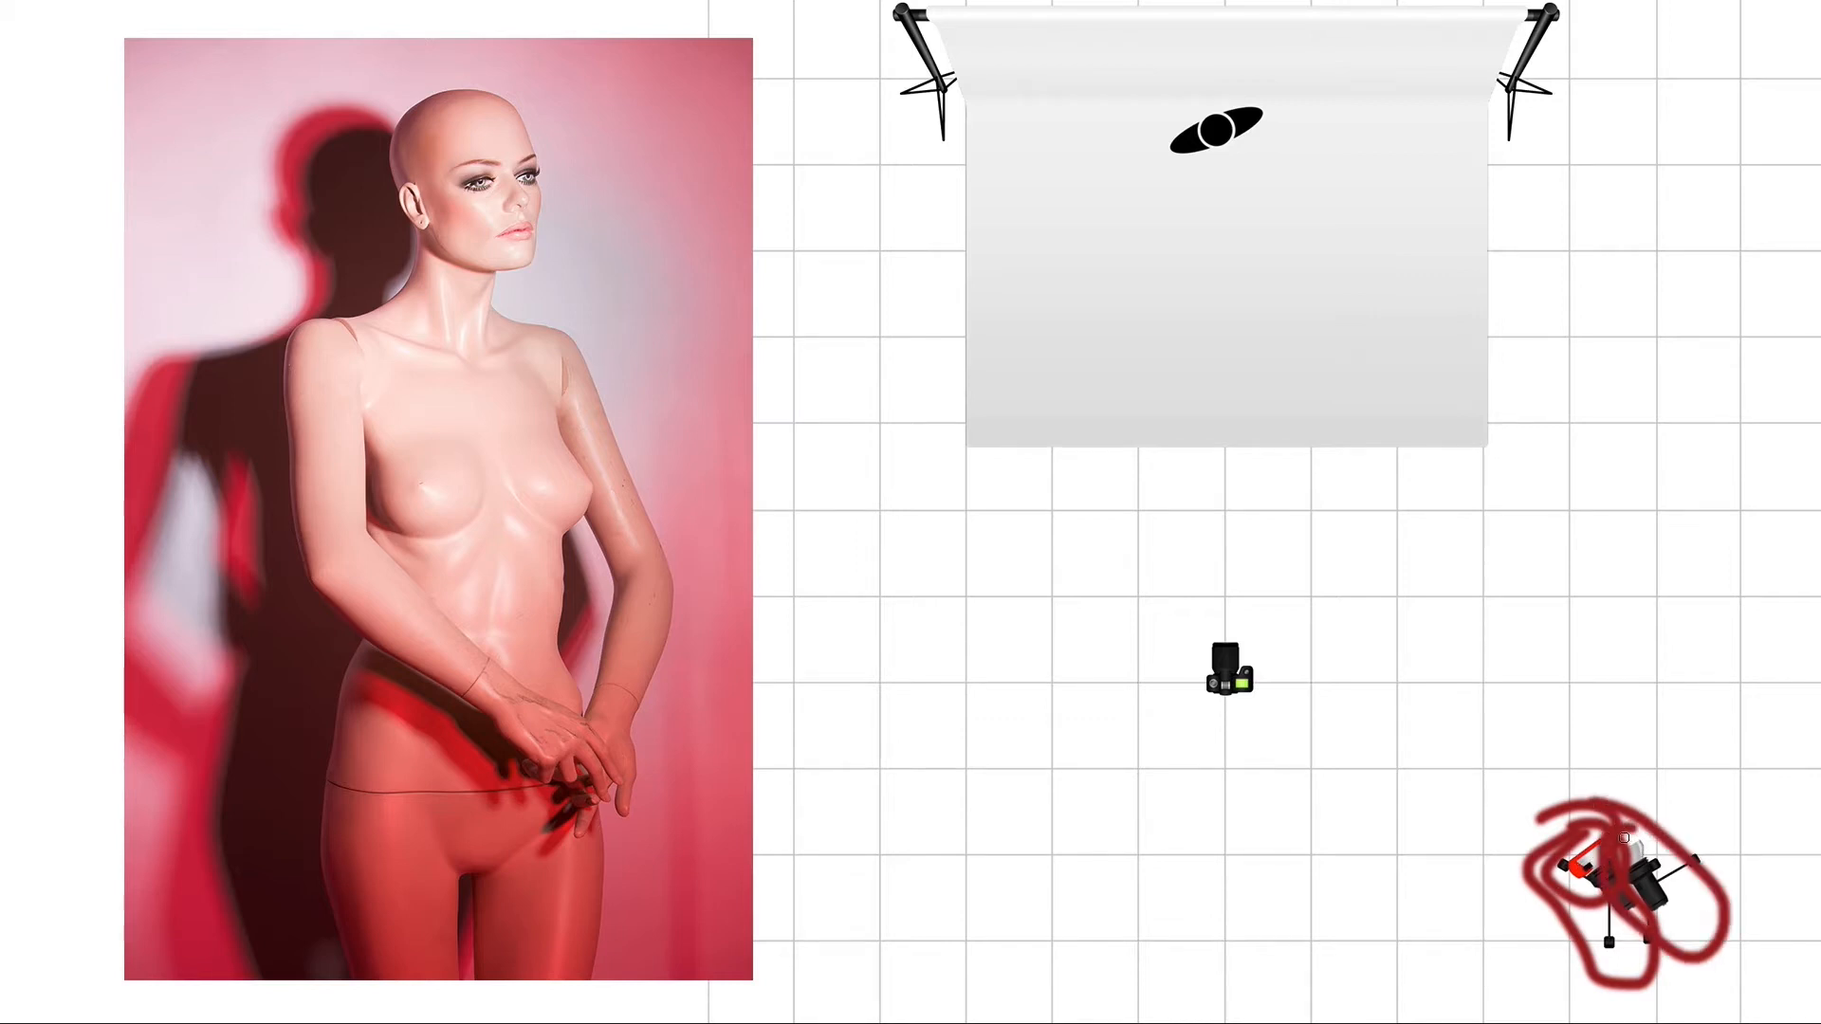
Step: Paint red diagonal strokes across the mannequin's face and down the torso
left_click_drag(1614, 865, 1161, 193)
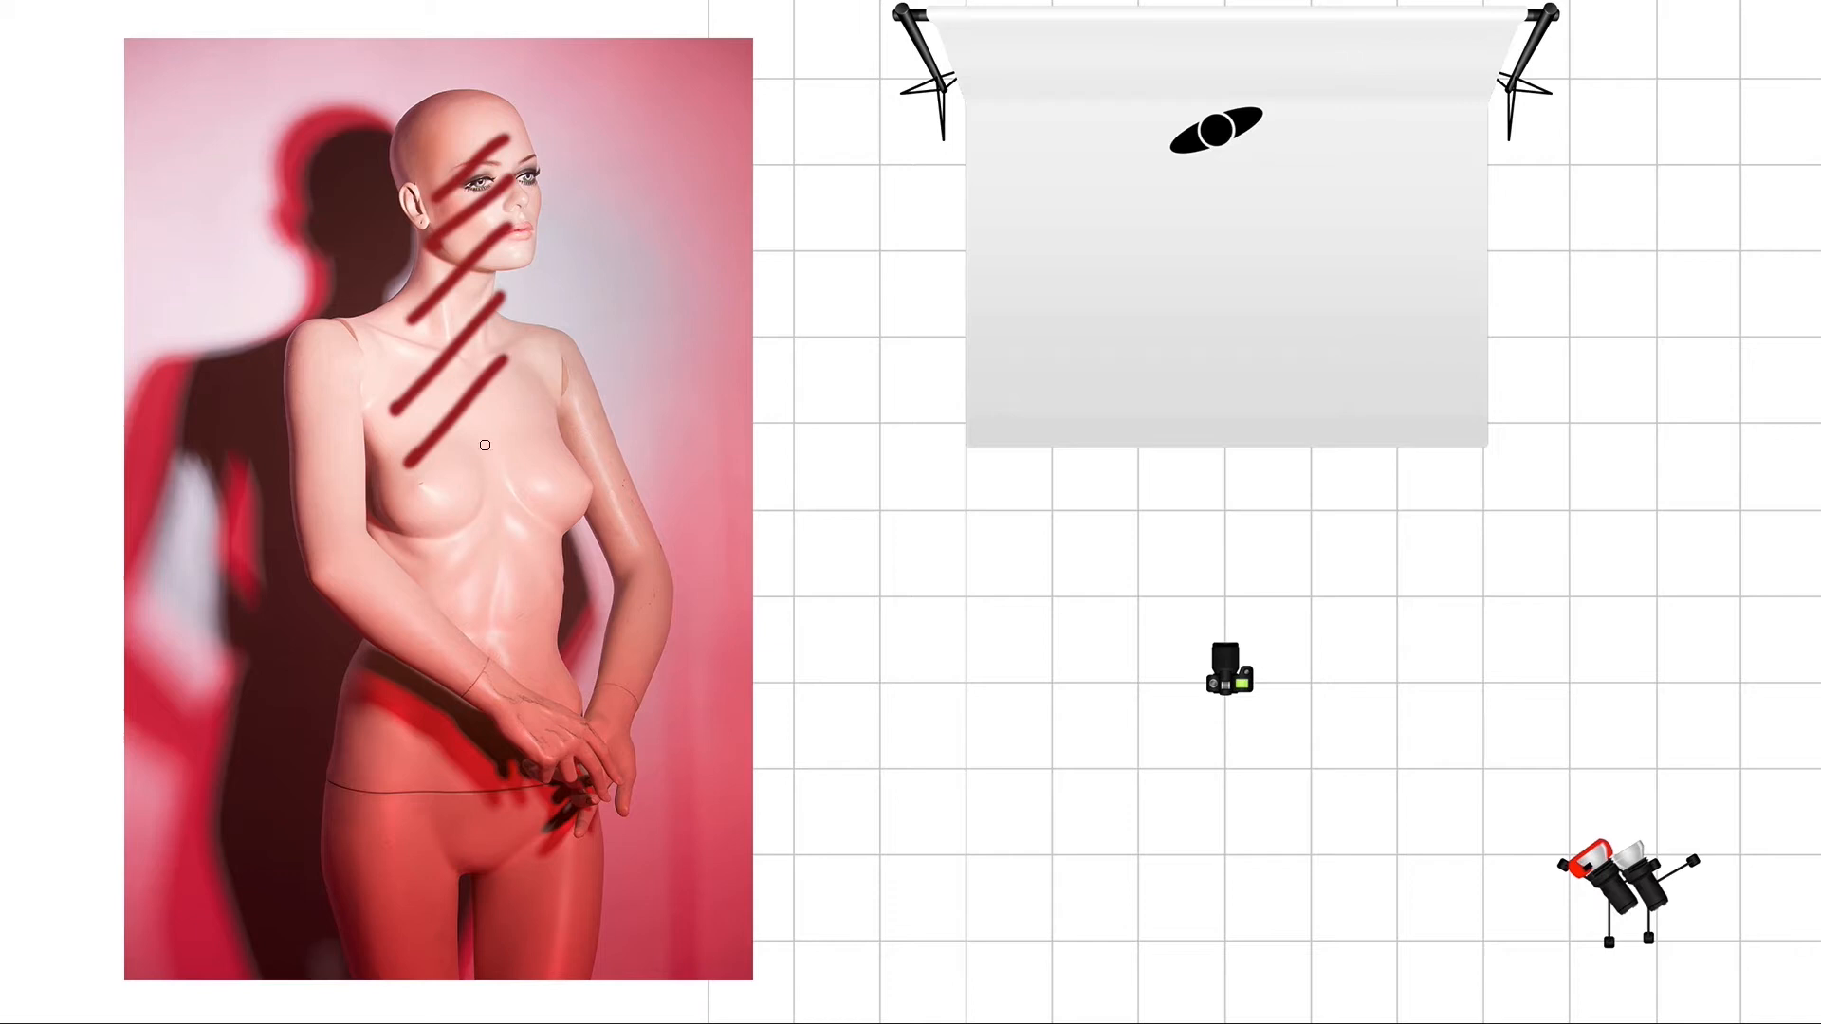
left_click_drag(483, 446, 531, 514)
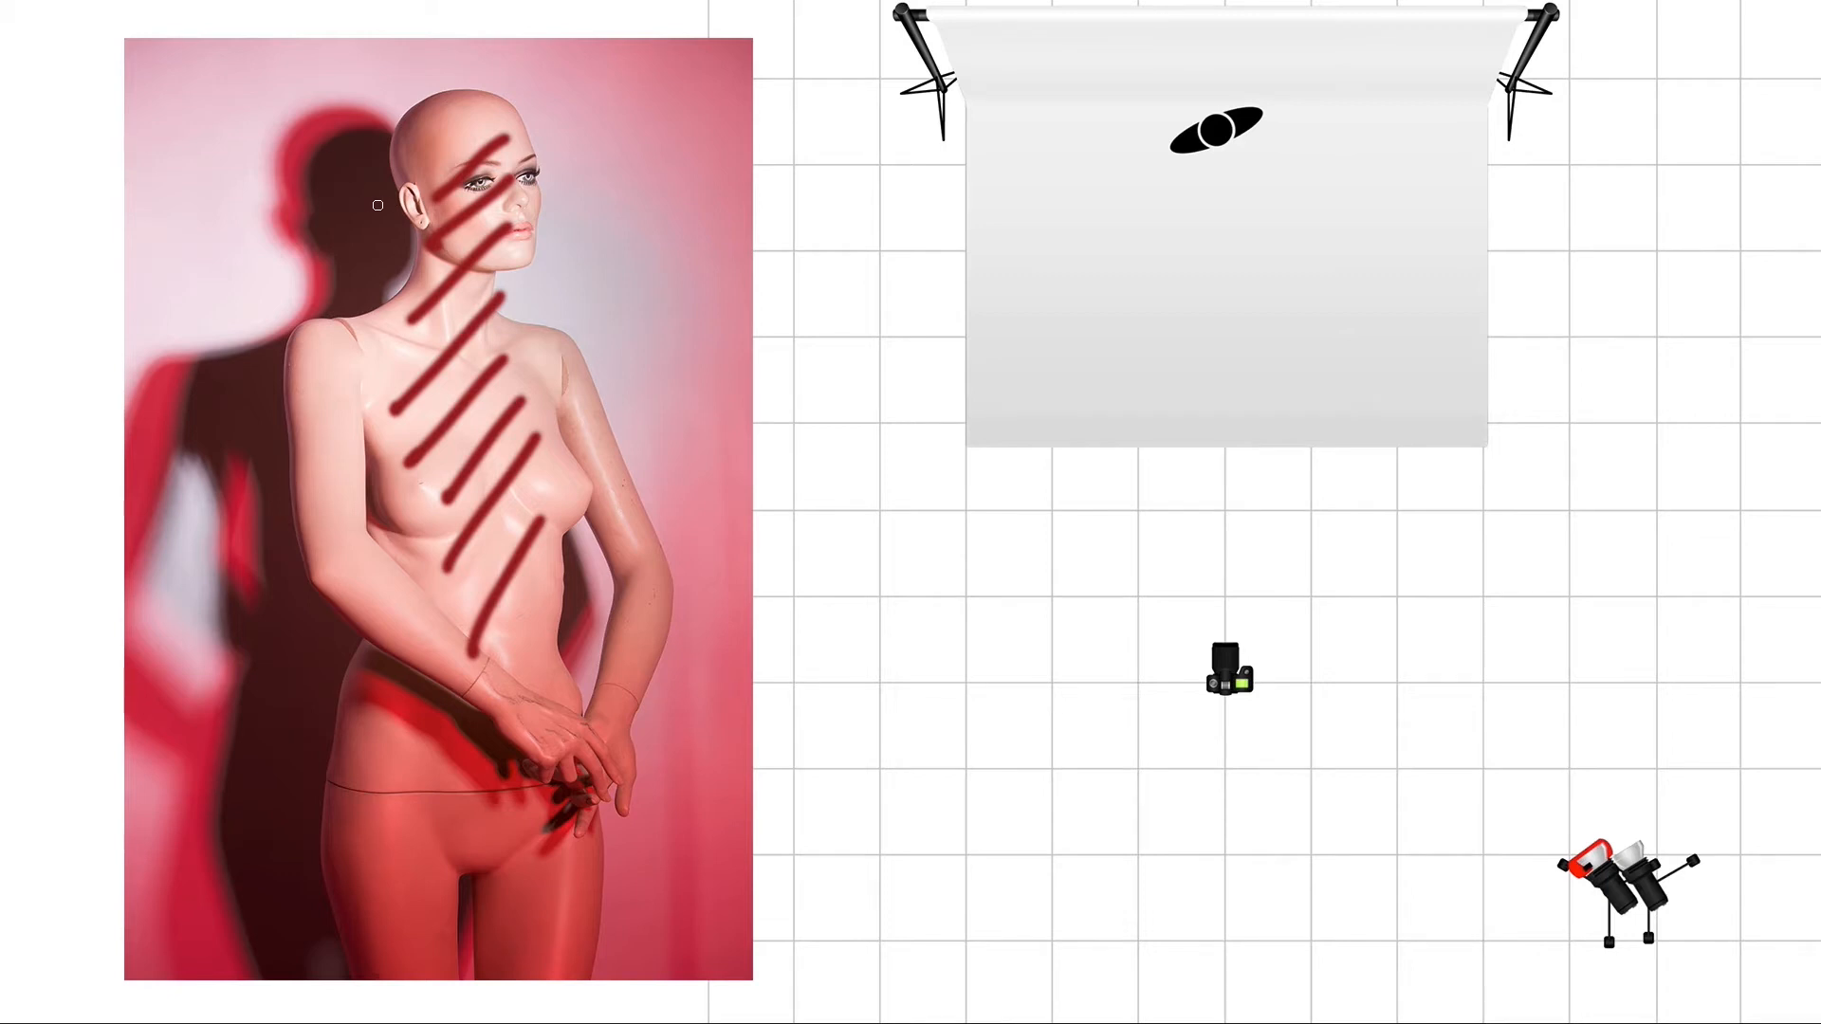
mouse_move(1081, 112)
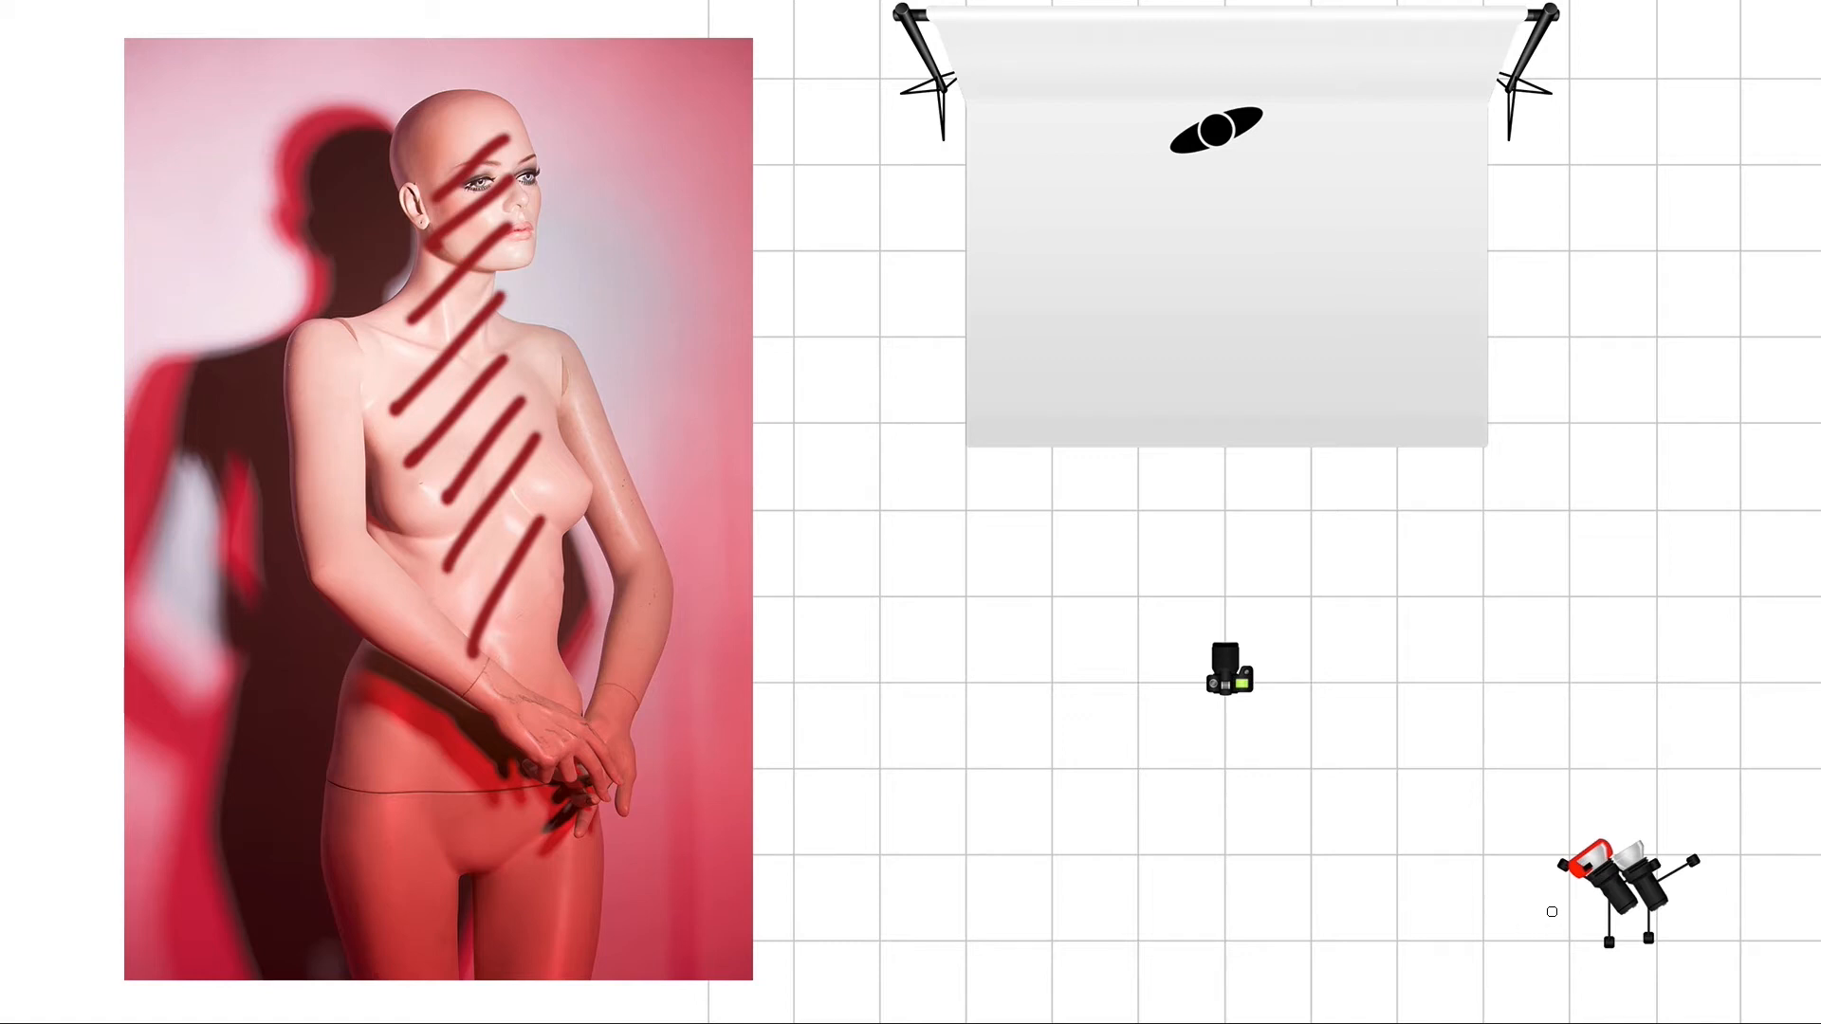
mouse_move(488, 489)
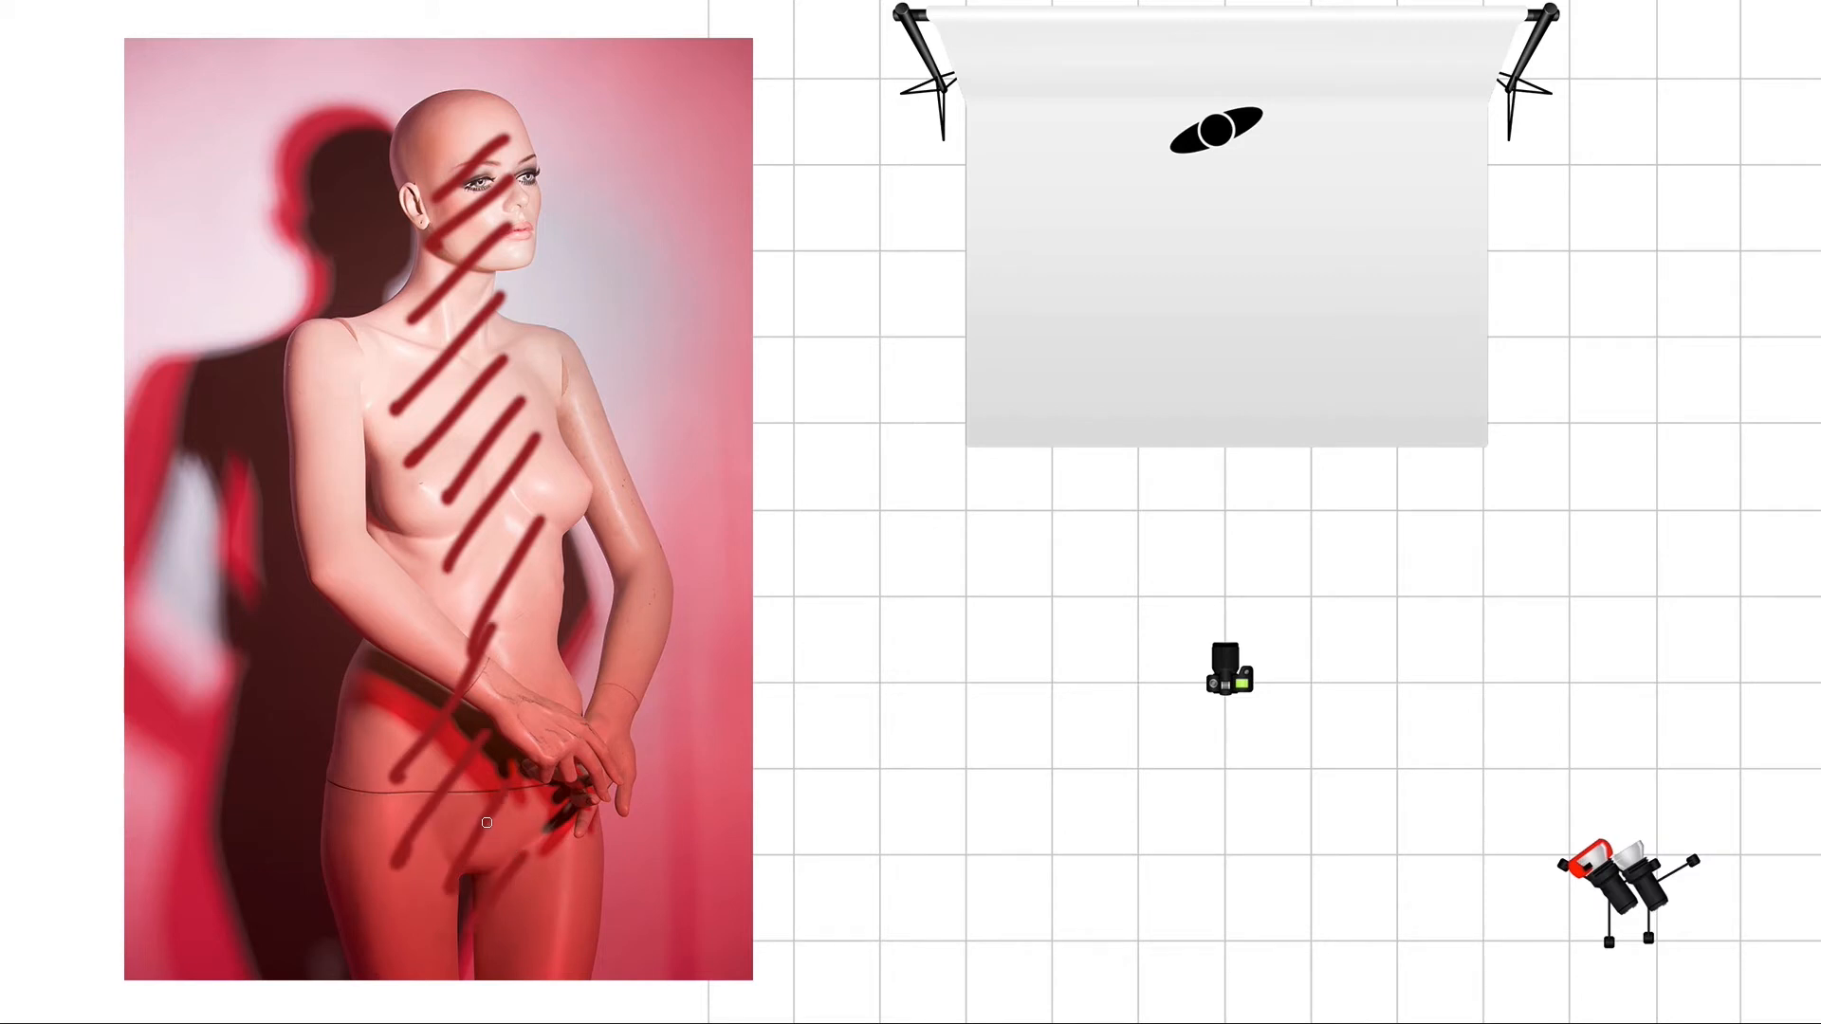
mouse_move(372, 366)
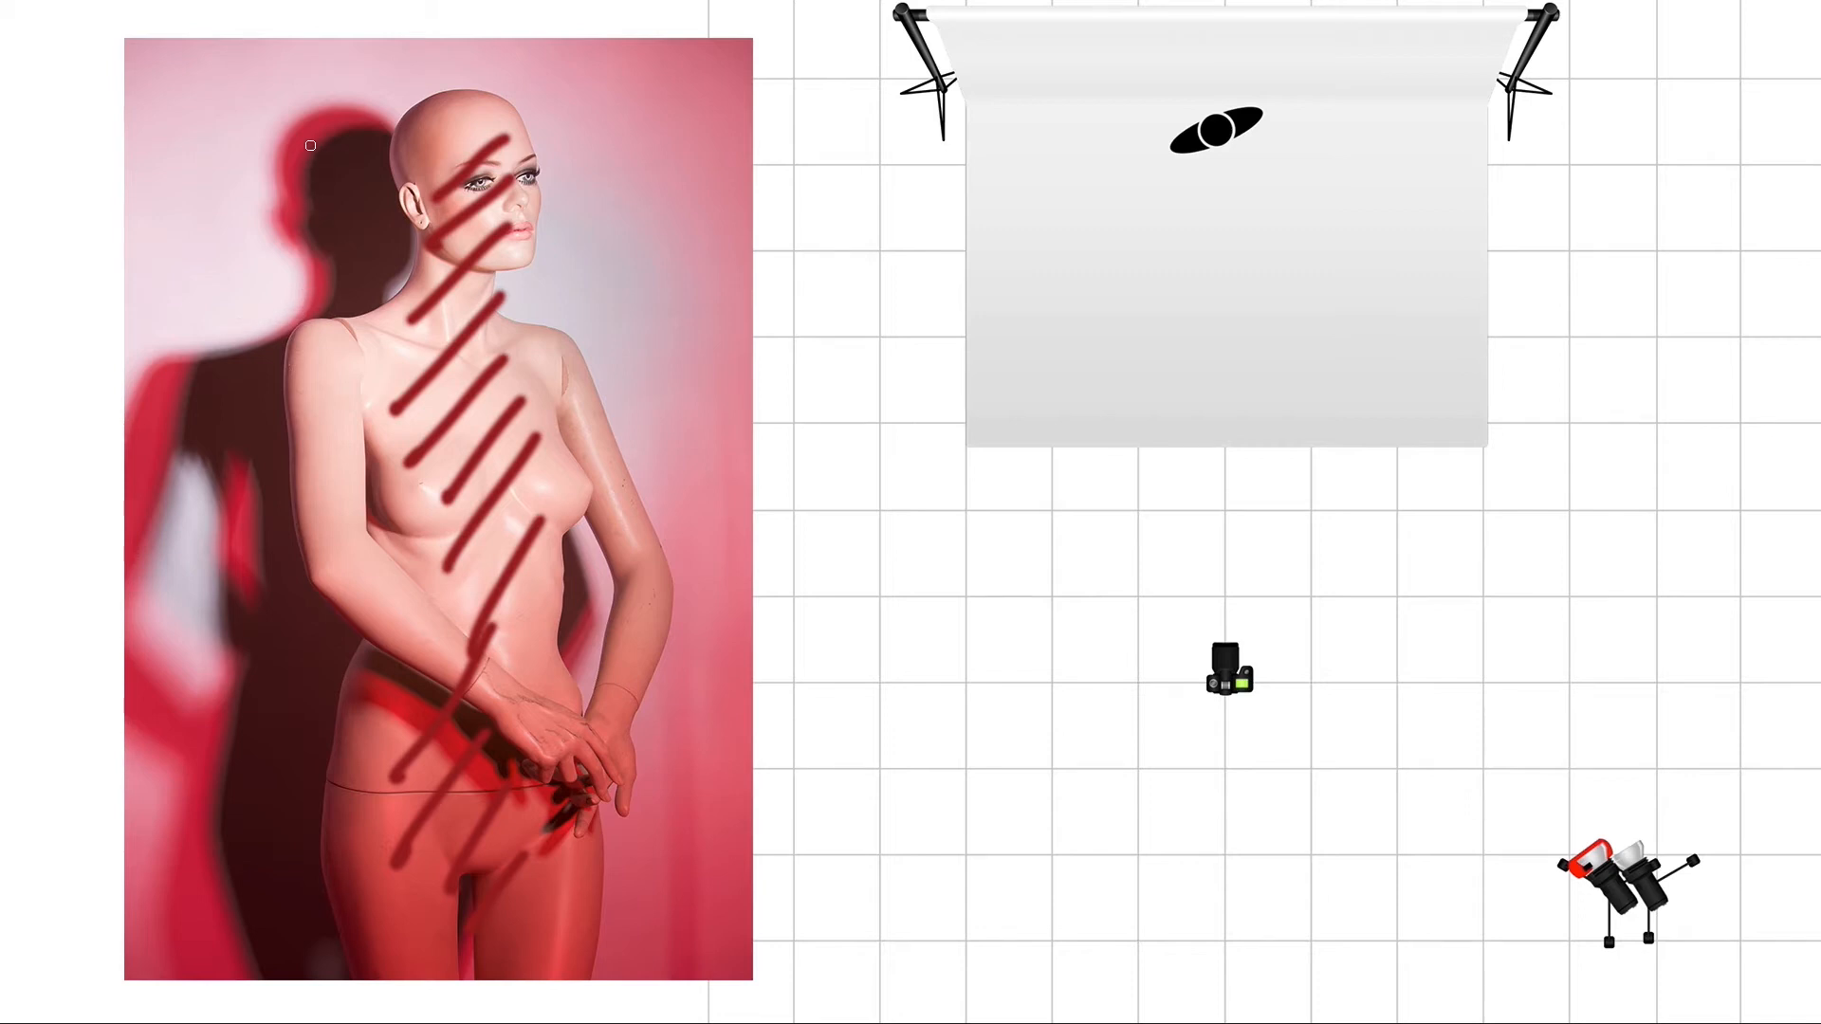
mouse_move(359, 142)
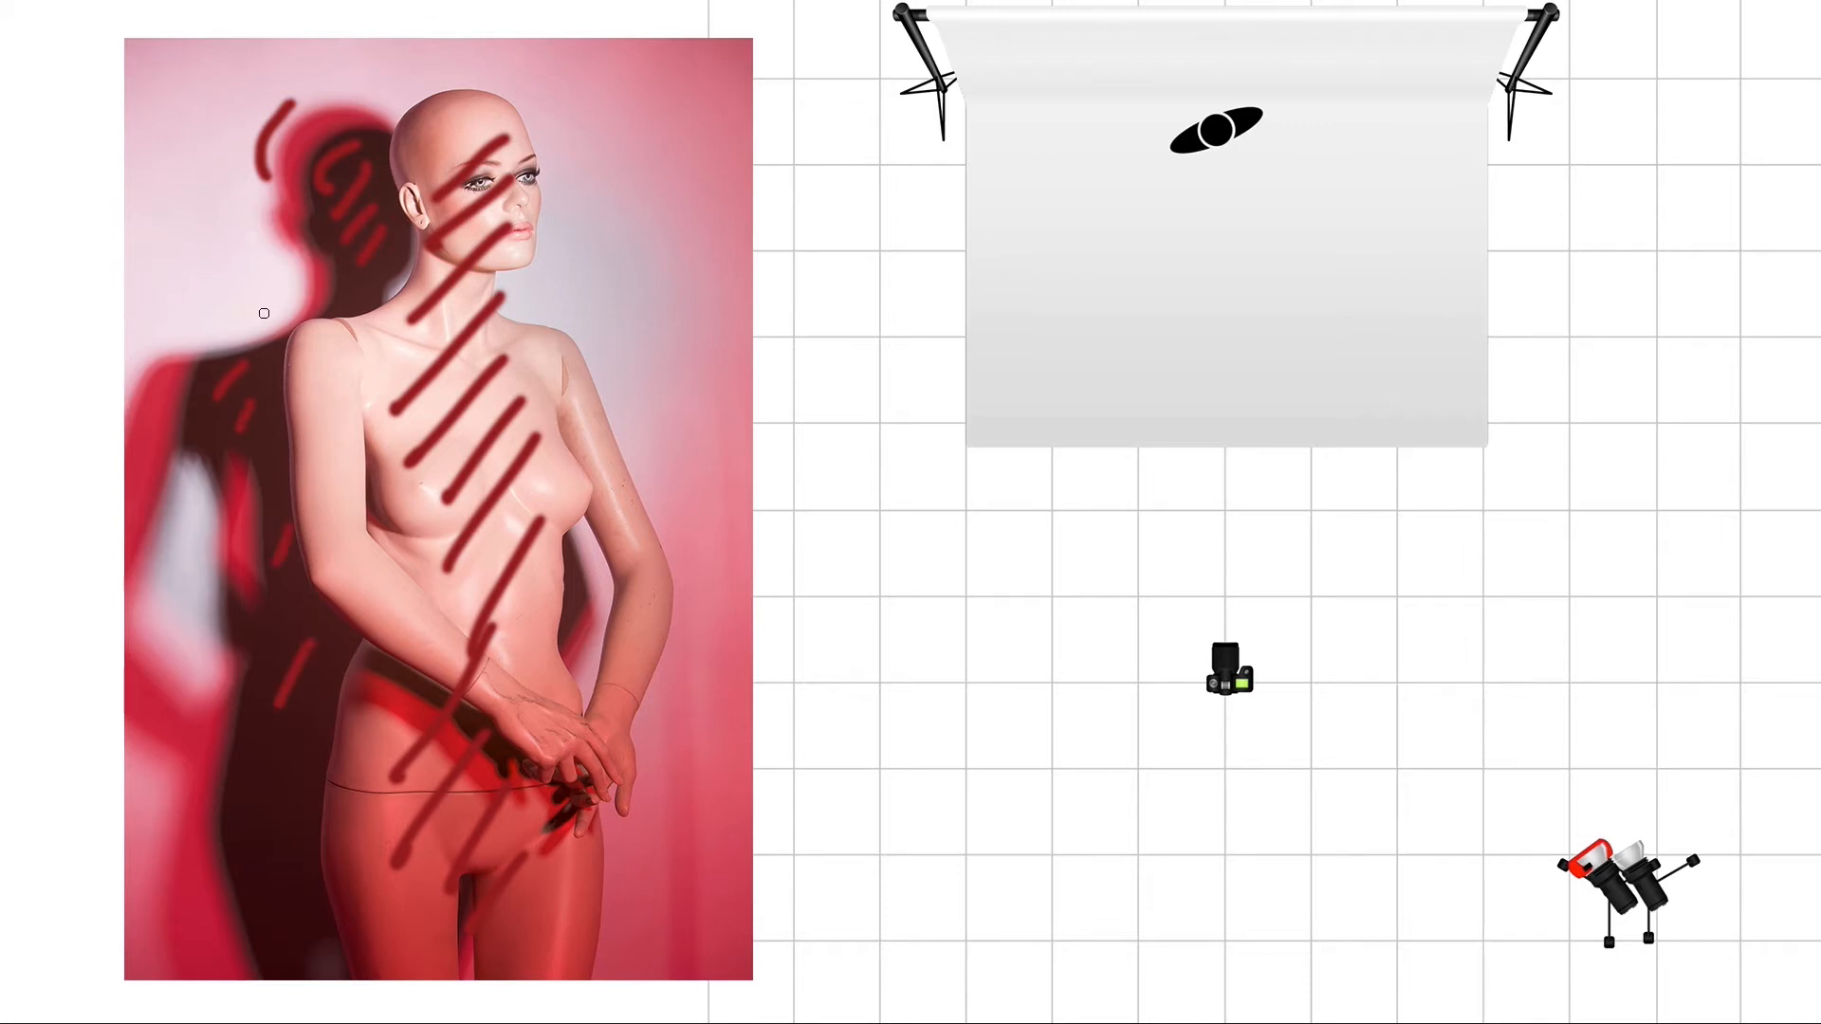
mouse_move(240, 333)
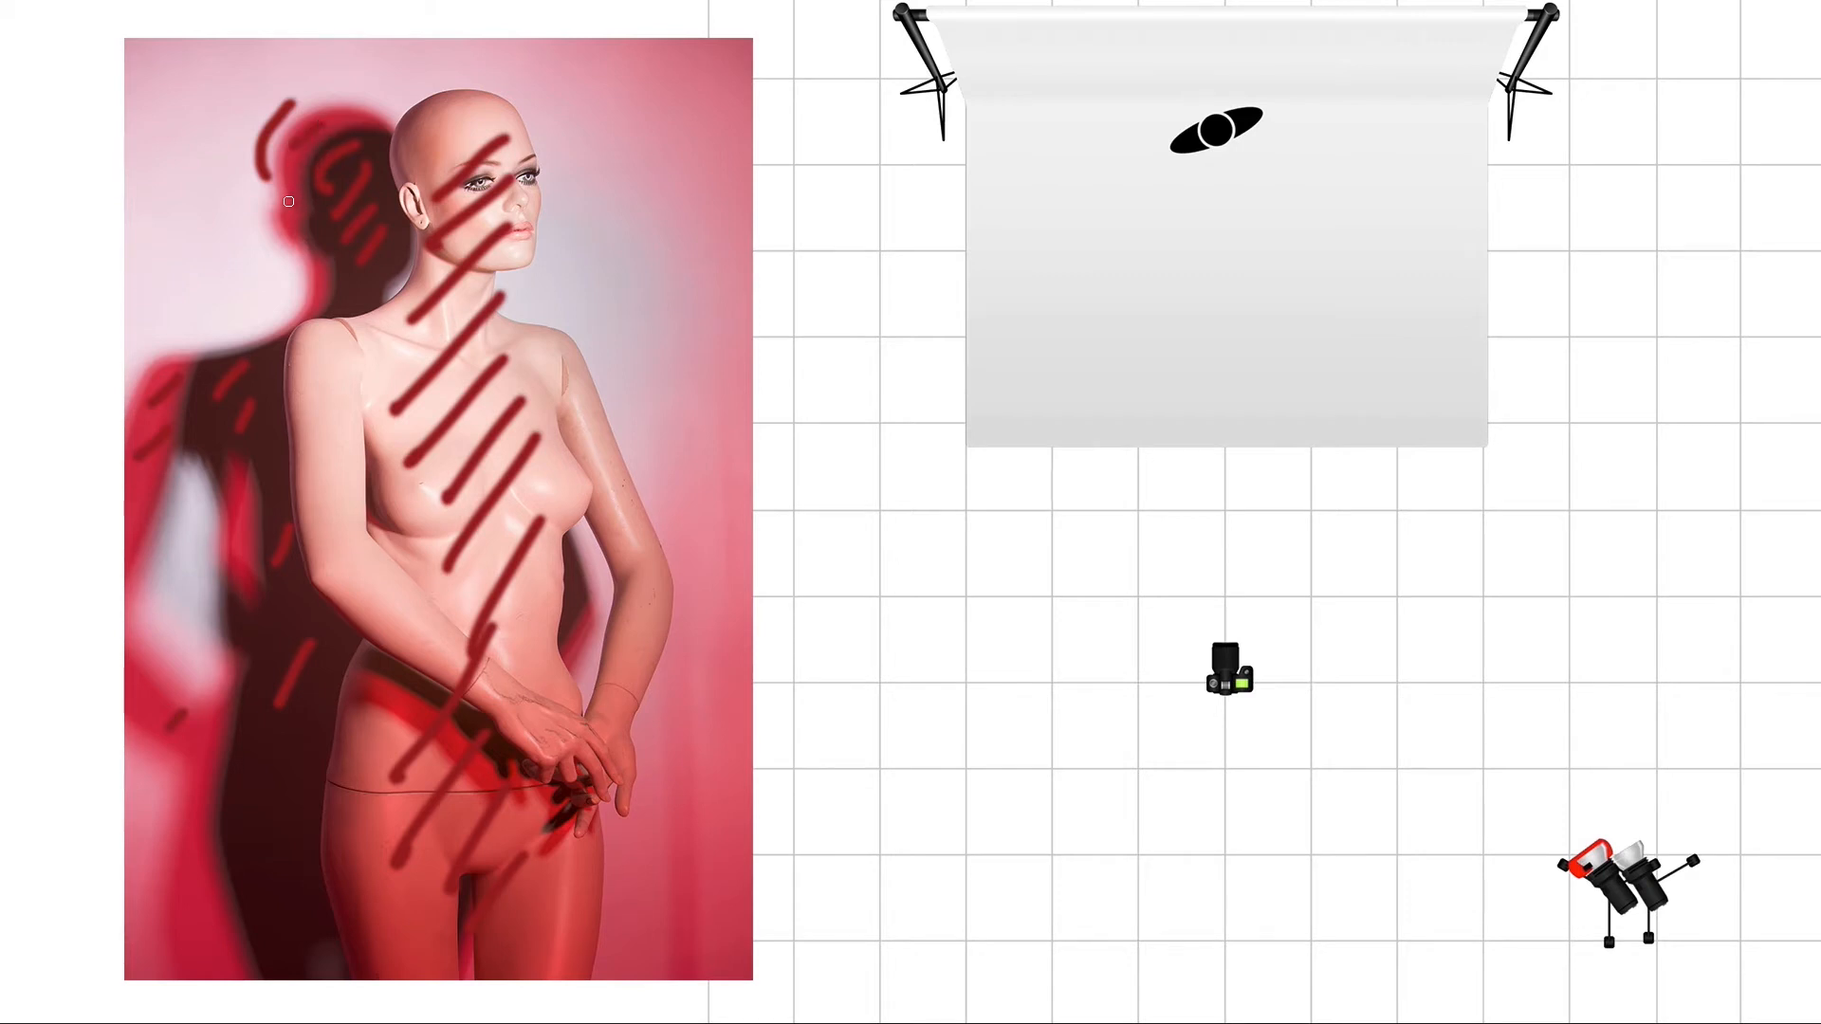
mouse_move(335, 227)
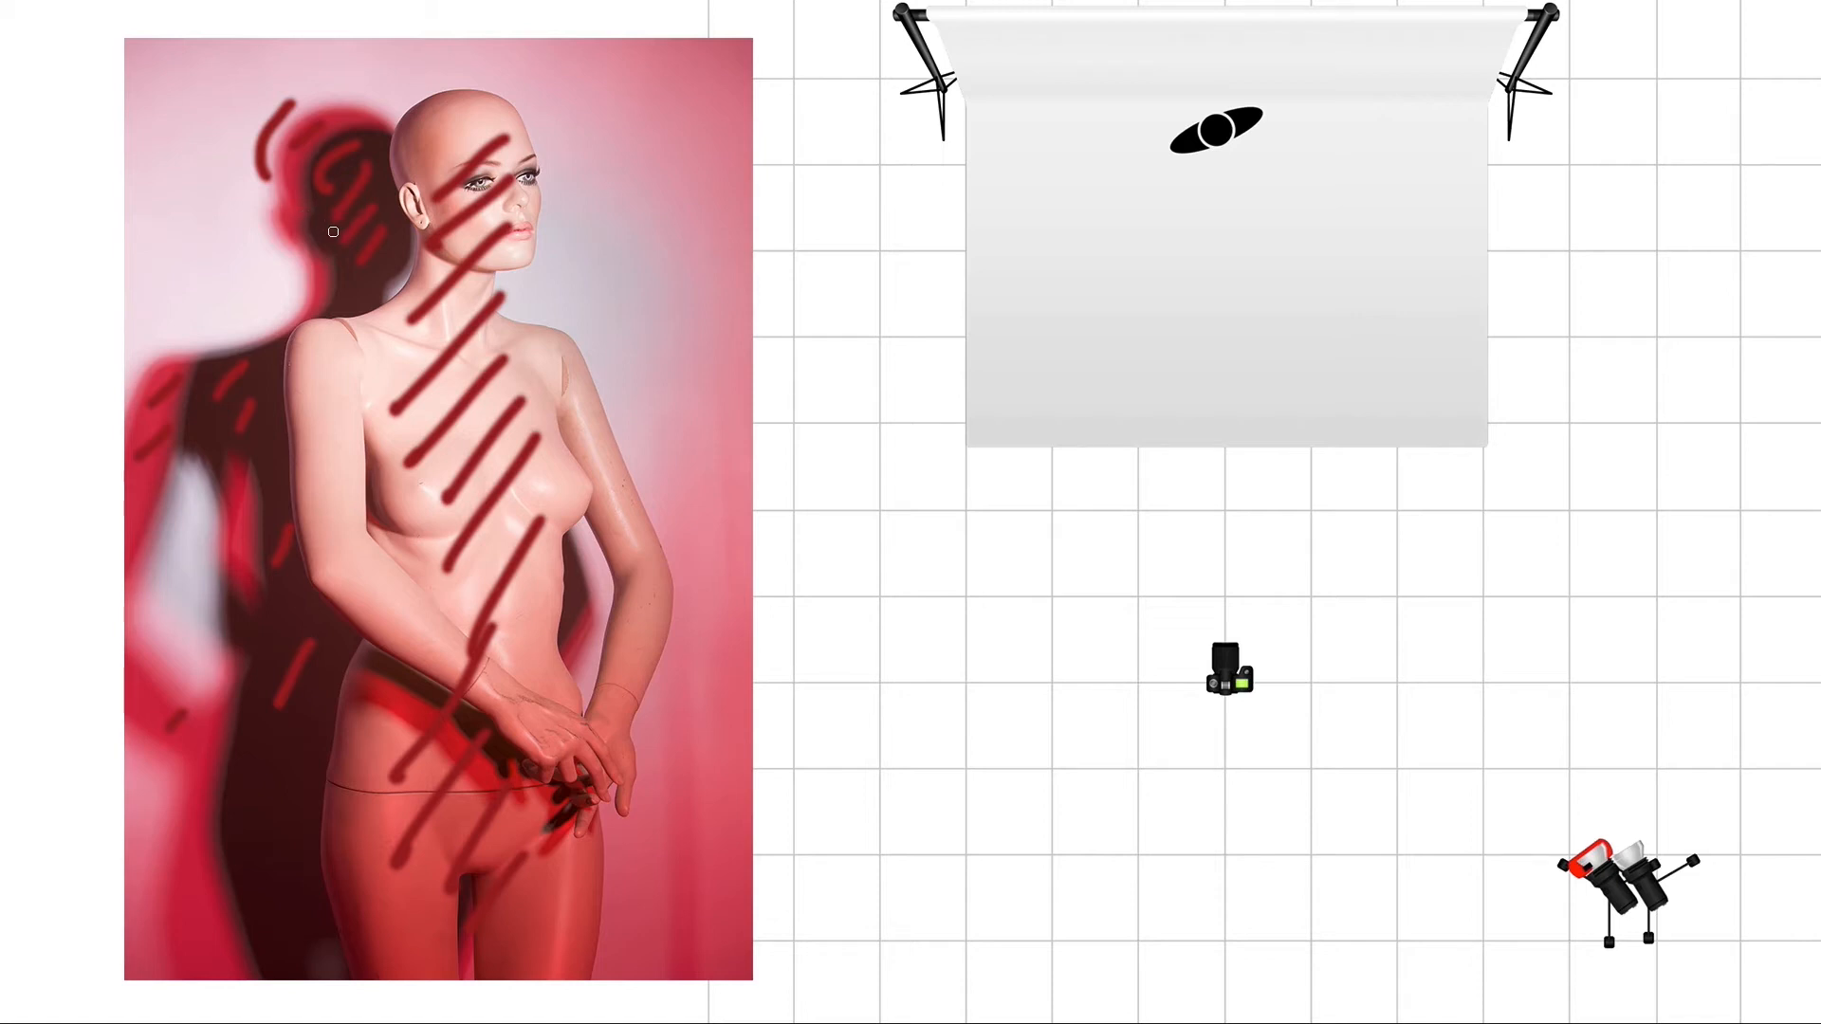
mouse_move(573, 220)
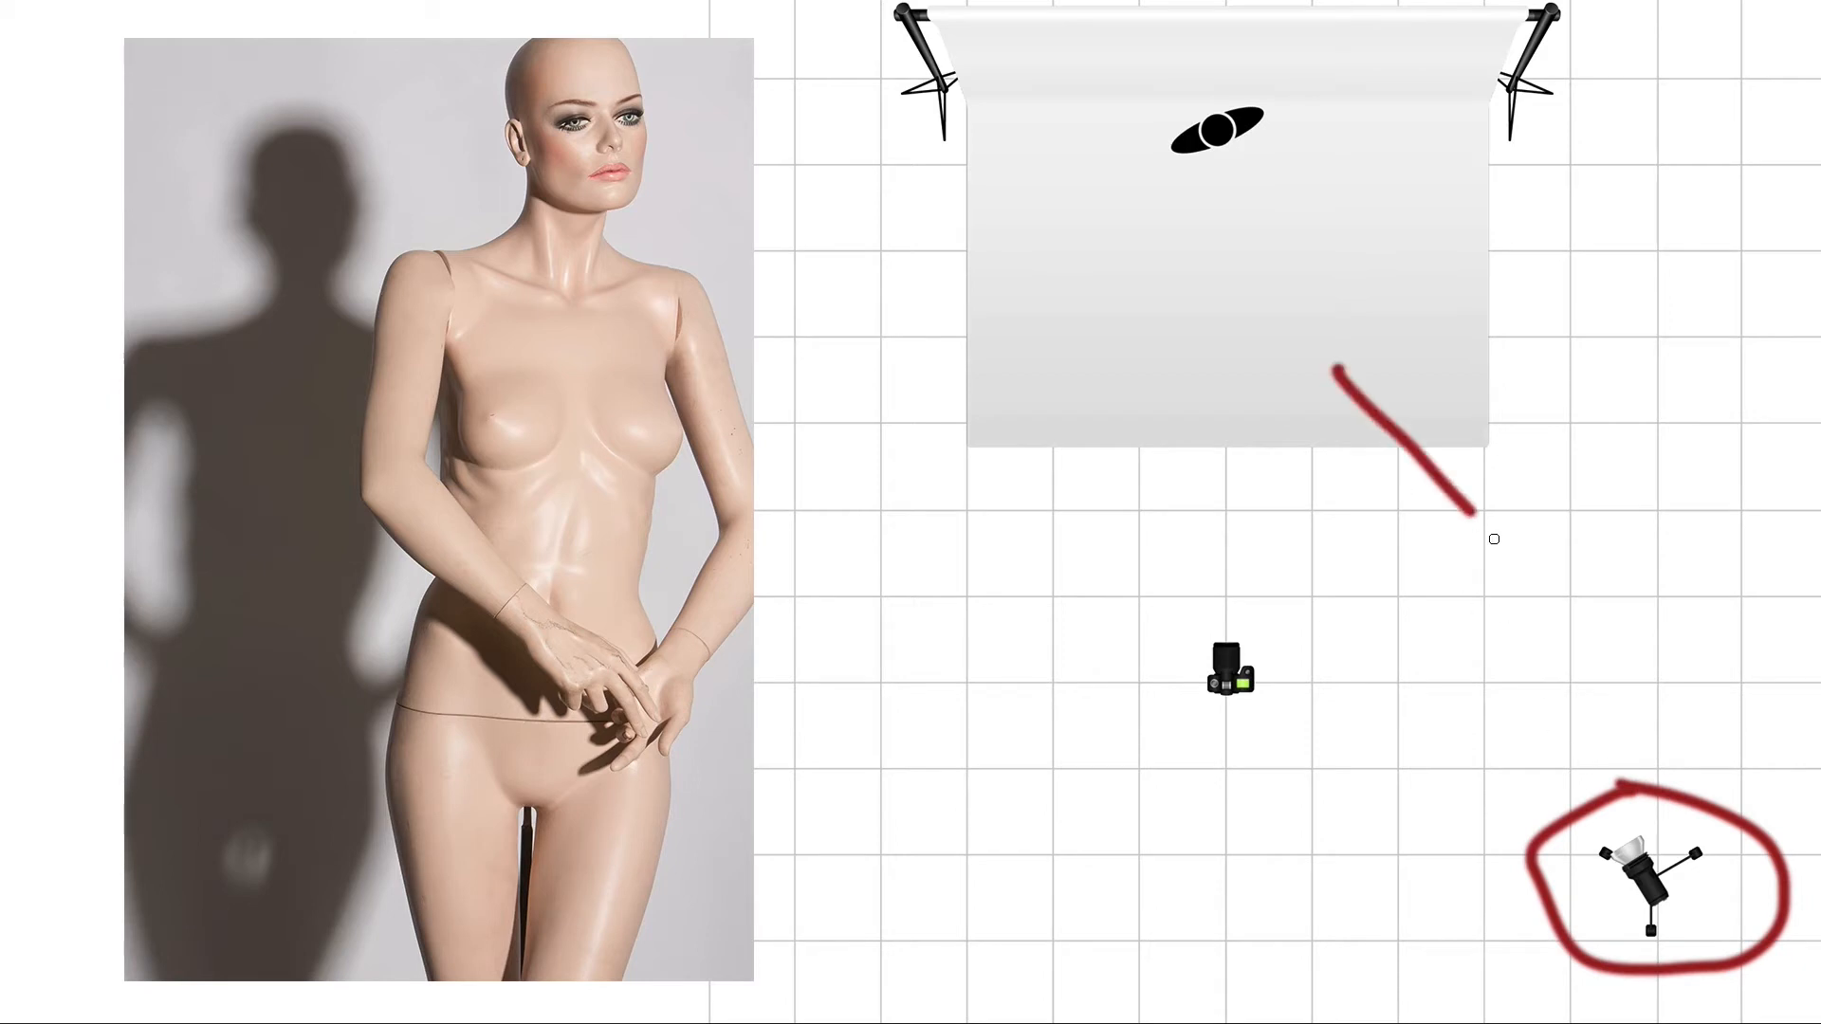
Step: Draw a red line from the circled key light up to the backdrop
left_click_drag(1468, 510, 1625, 760)
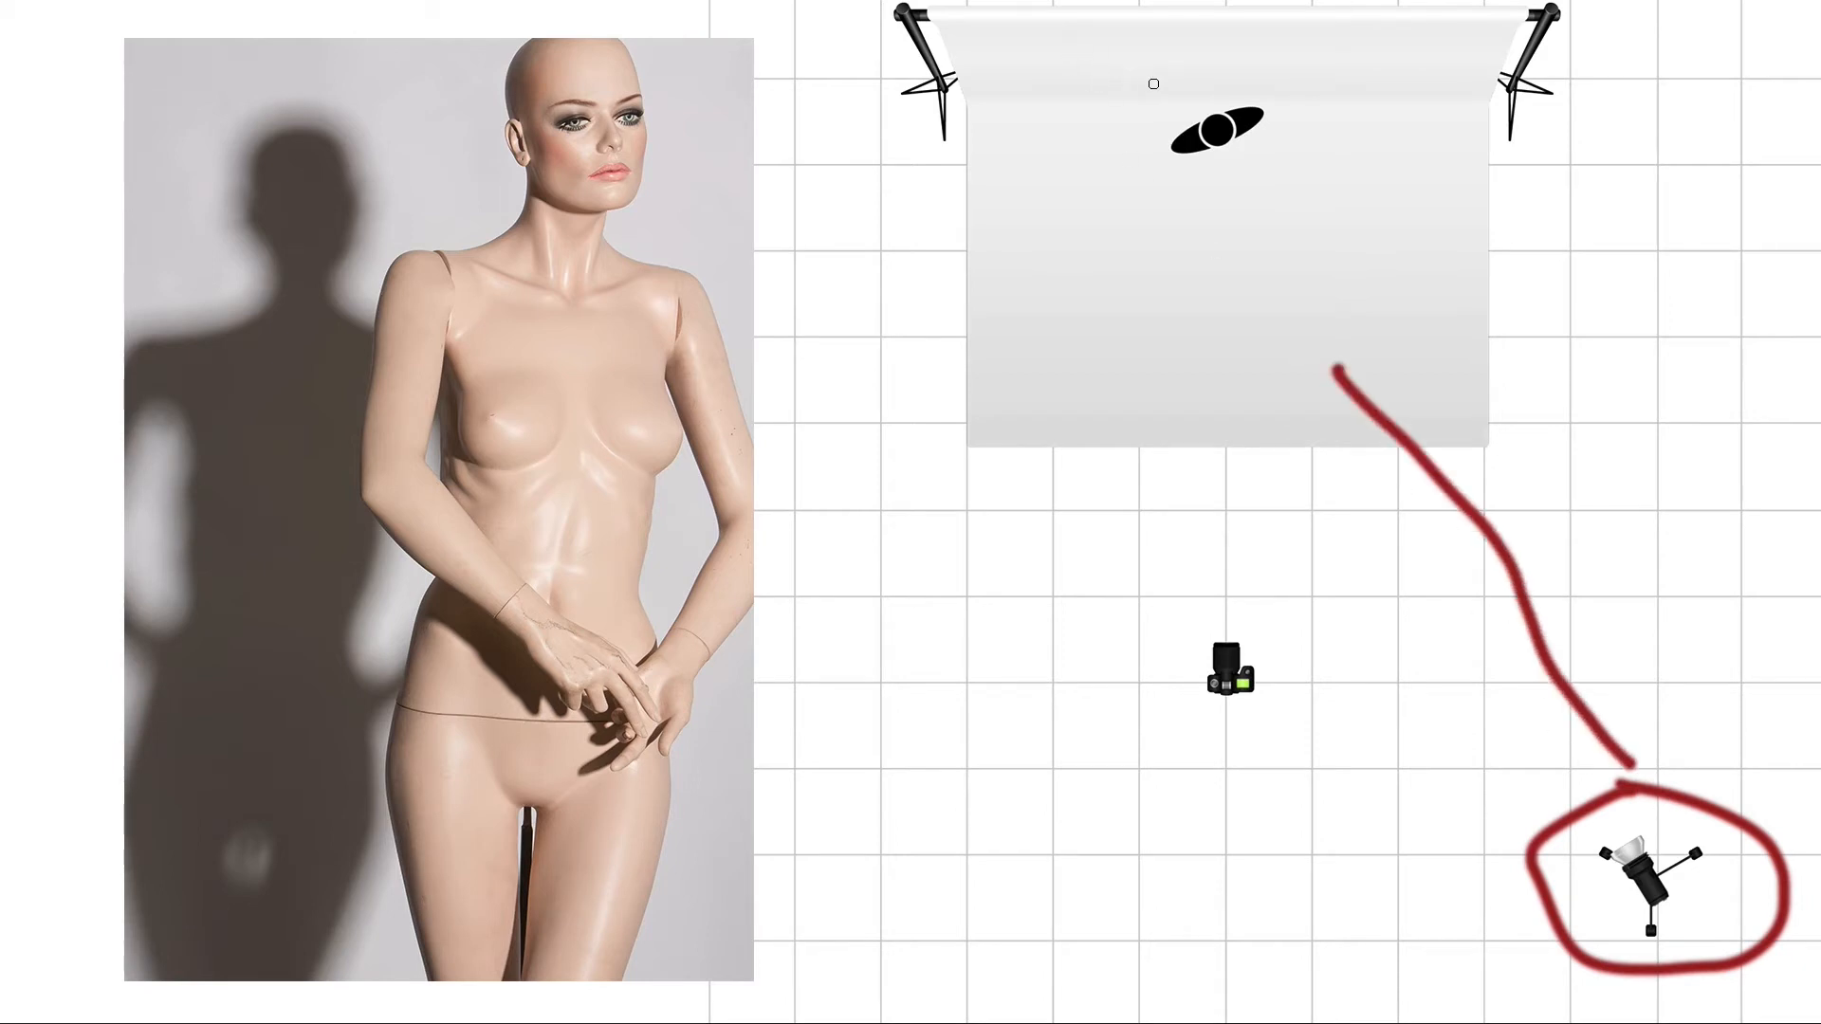
left_click_drag(1155, 87, 1098, 127)
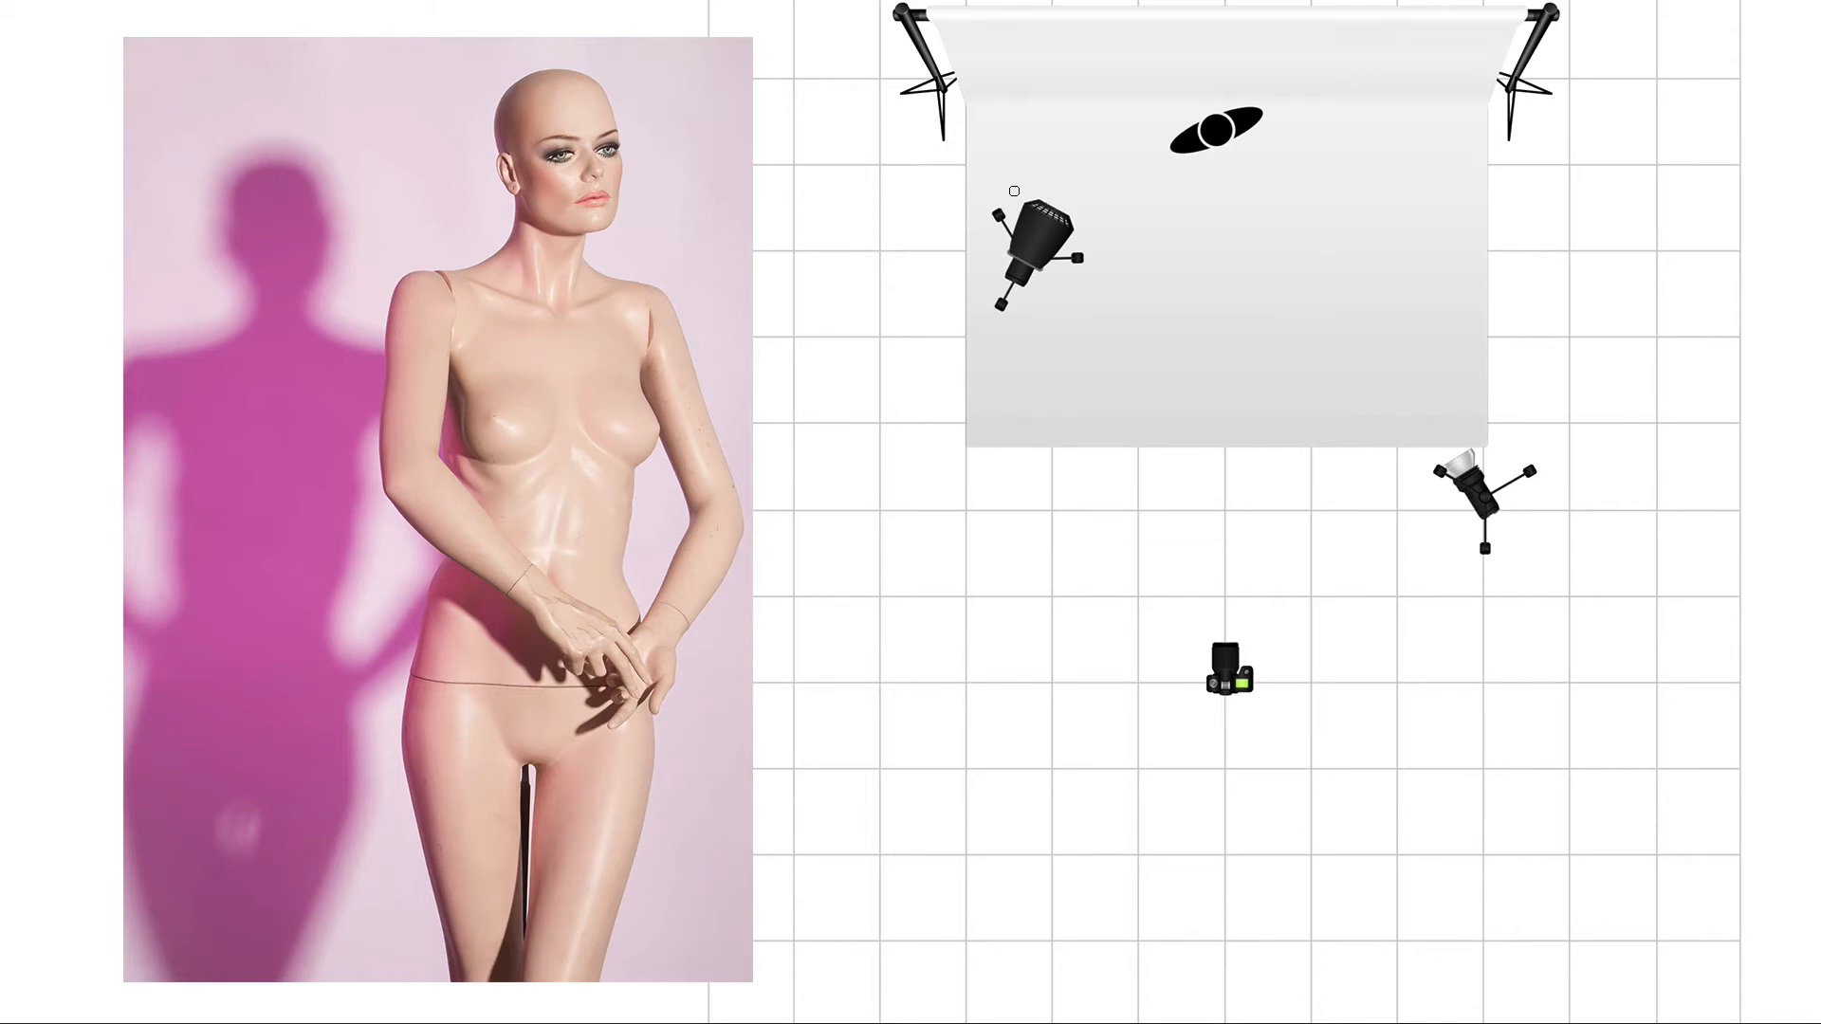
Step: Mark the backdrop light in red and trace its beam line toward the subject
left_click(1039, 215)
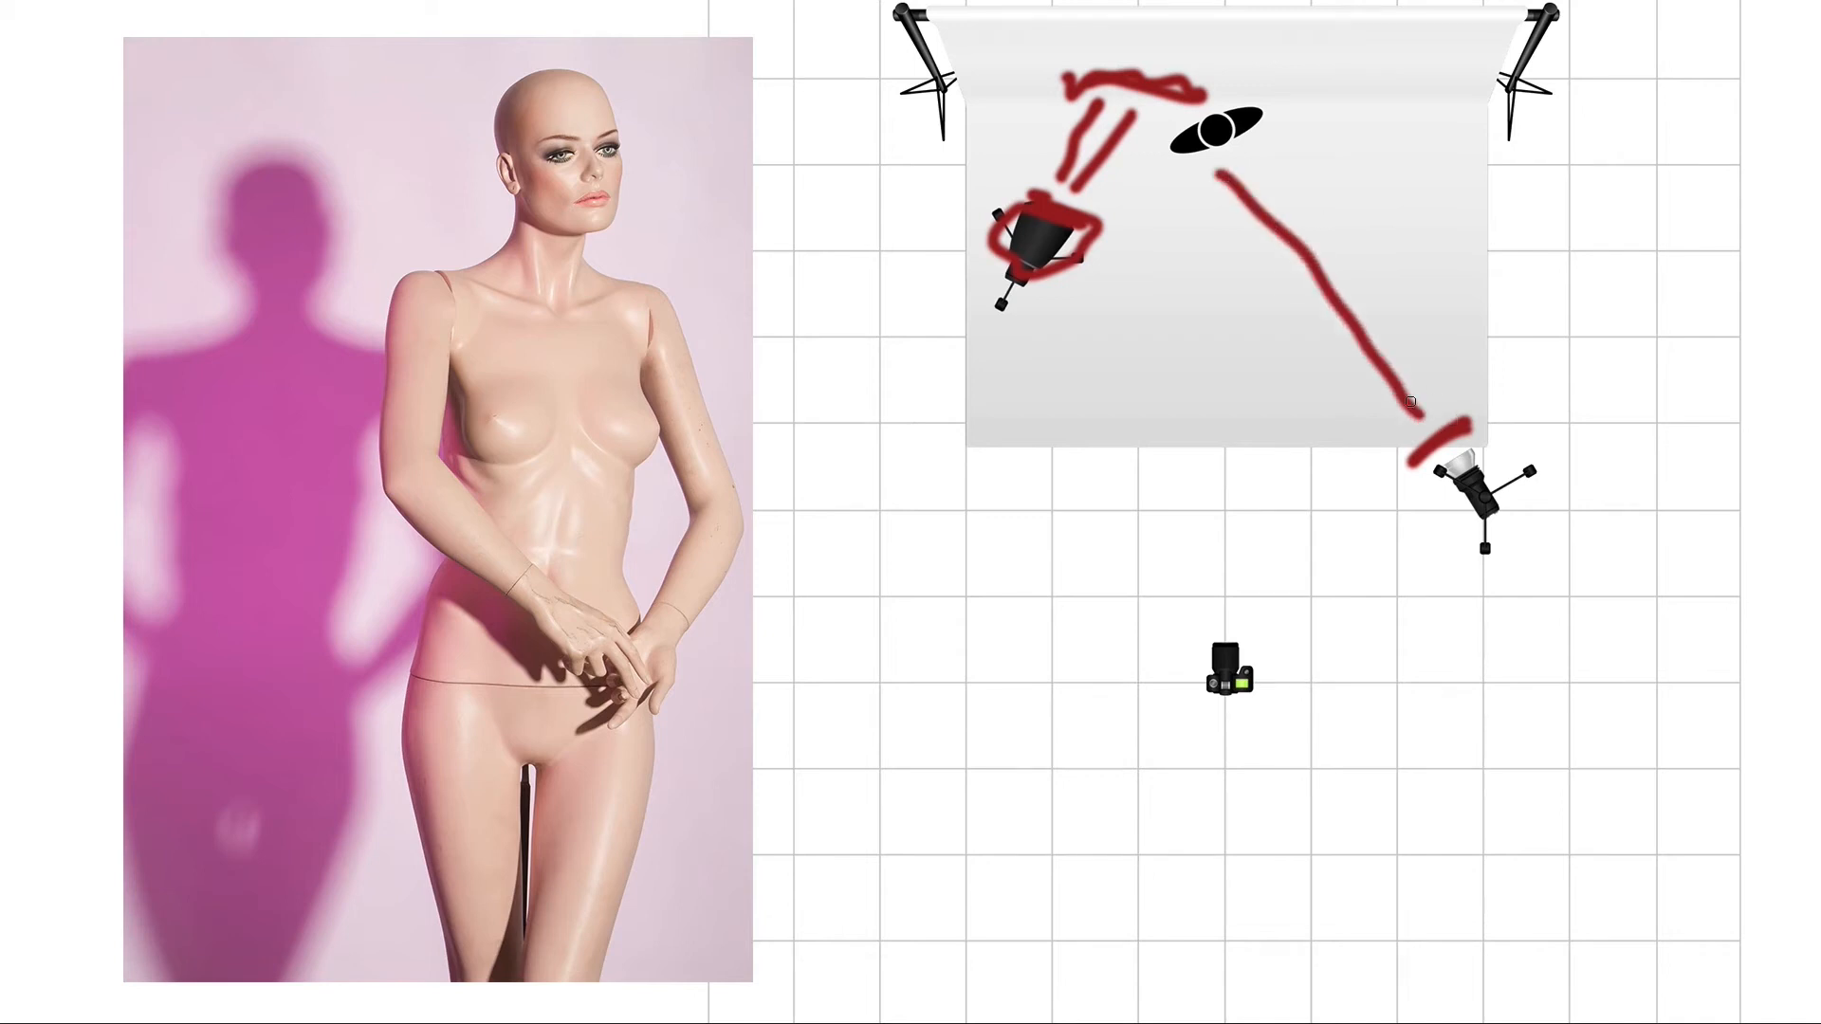
left_click_drag(1248, 146, 1434, 411)
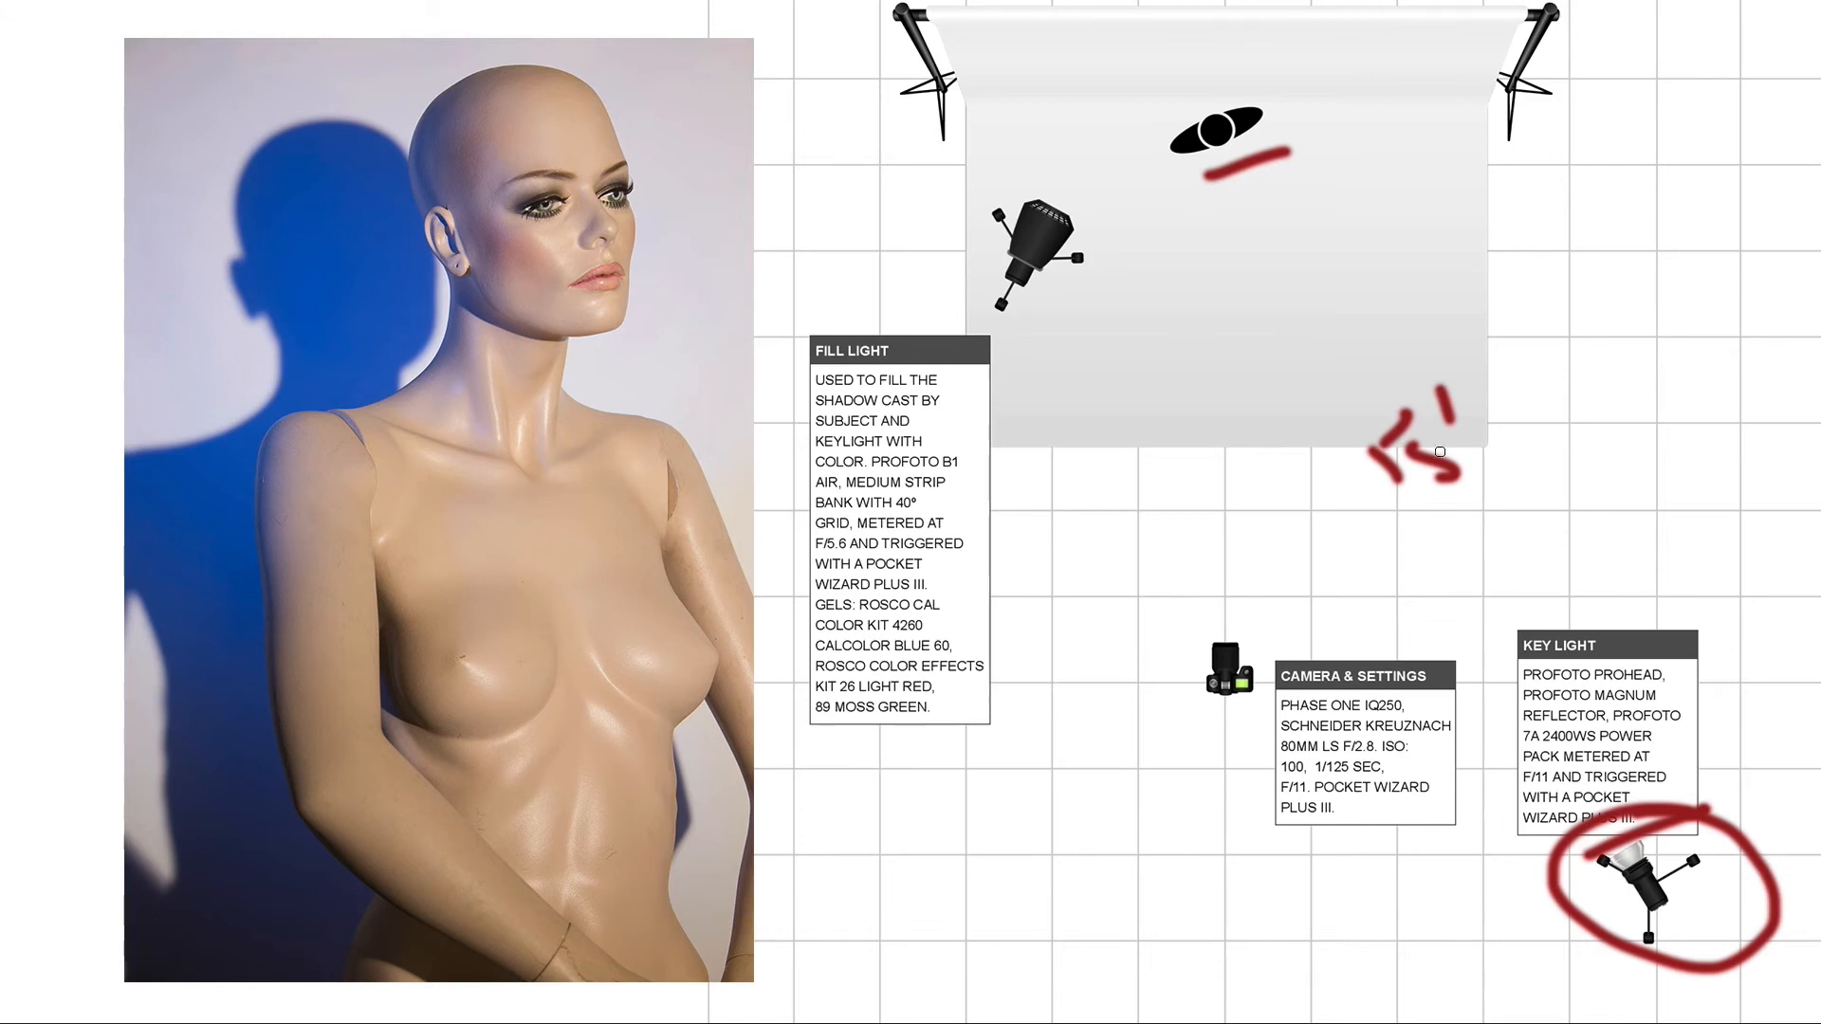
mouse_move(1525, 484)
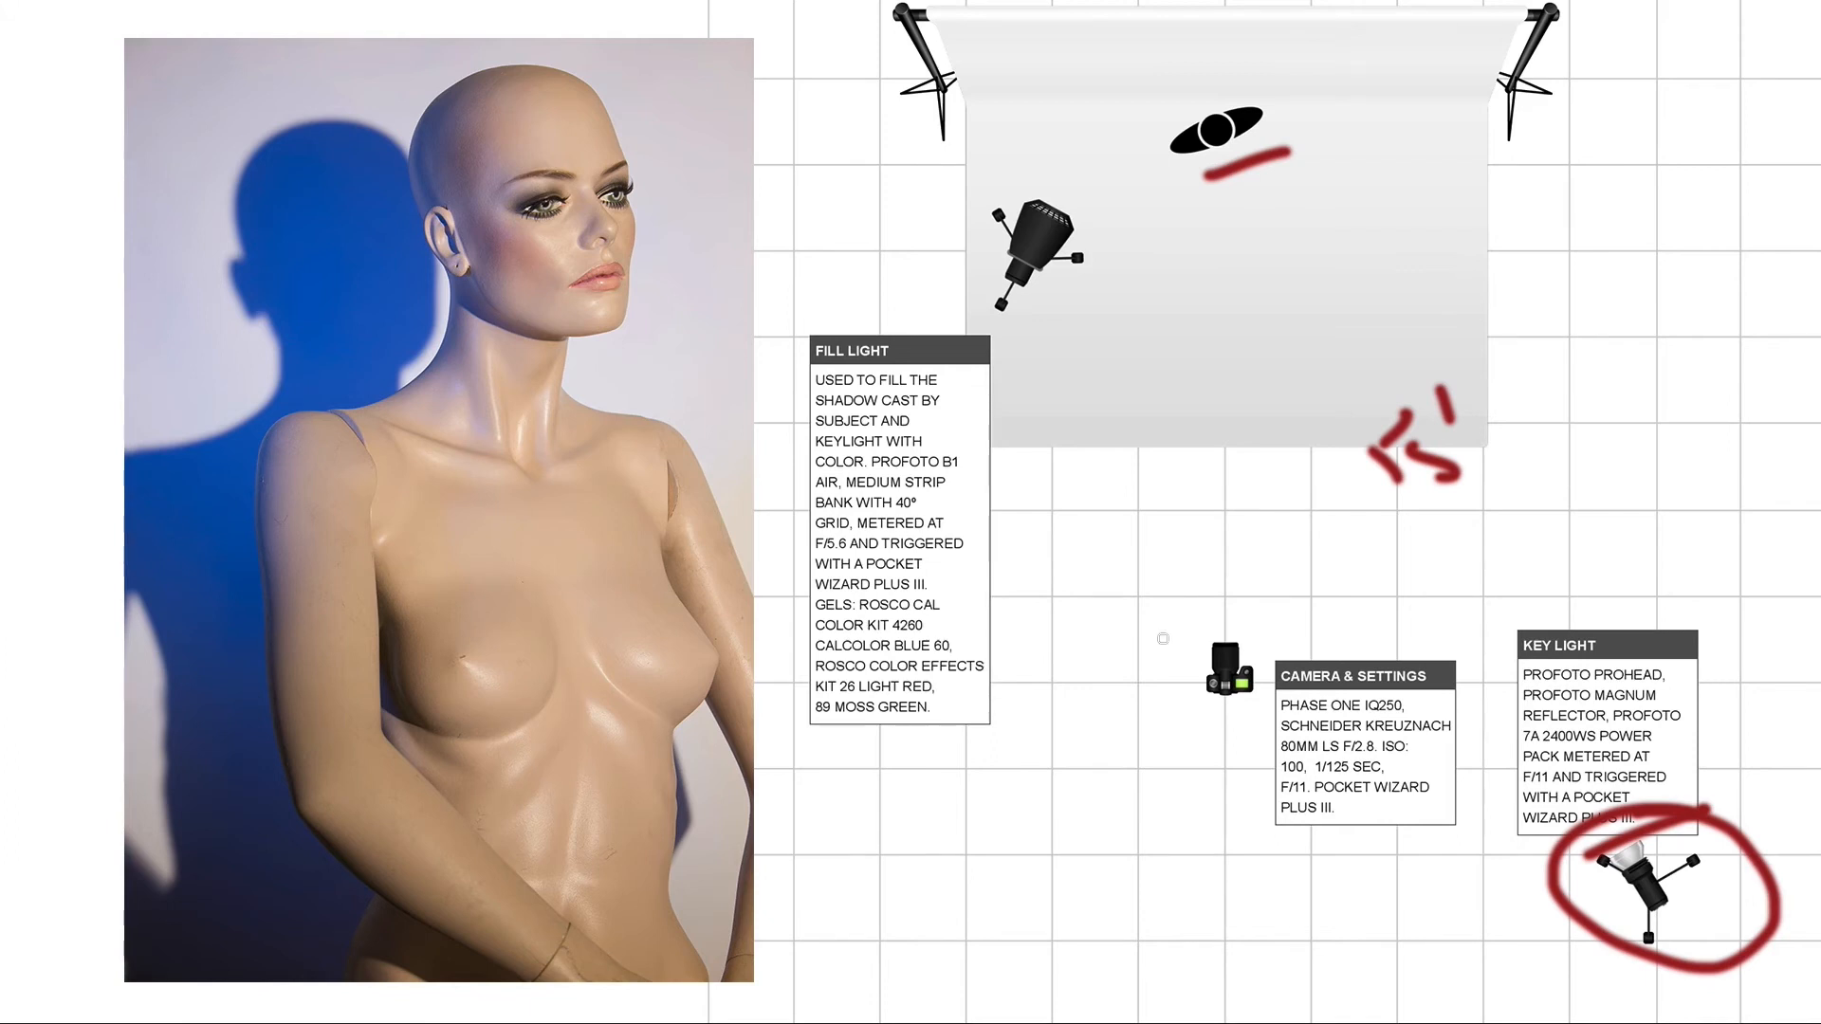
mouse_move(499, 114)
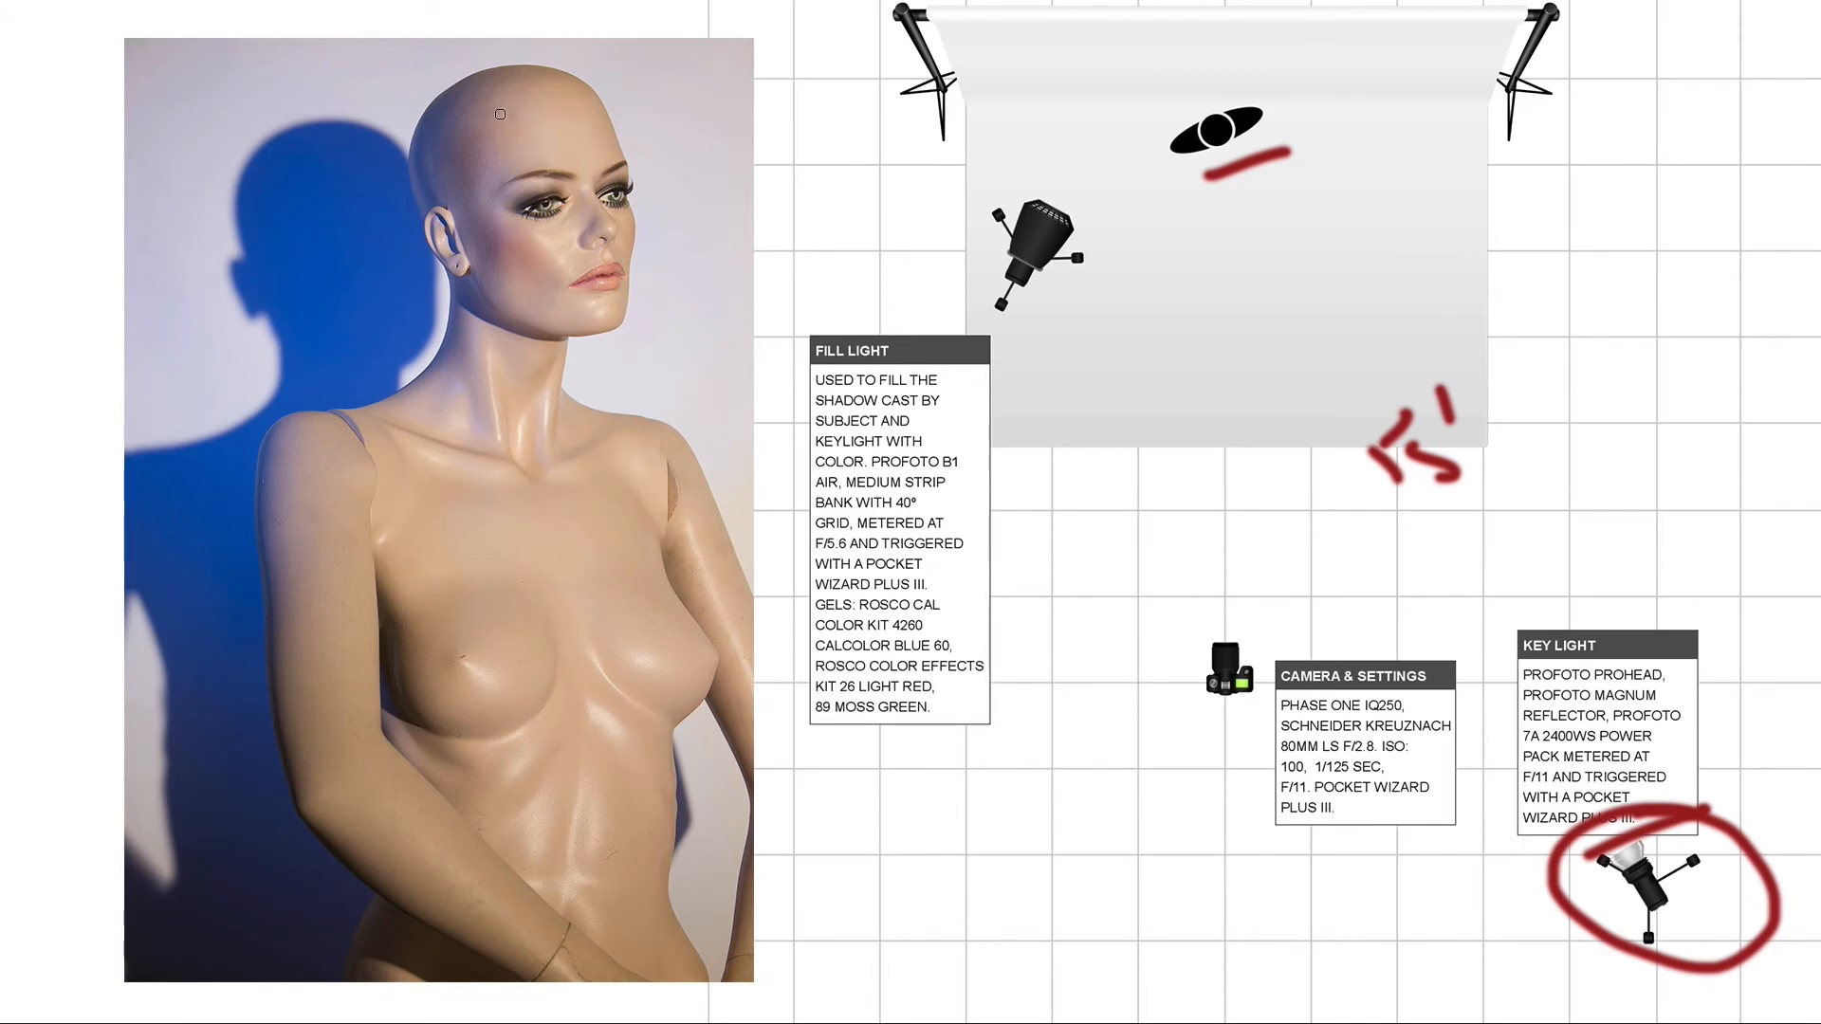